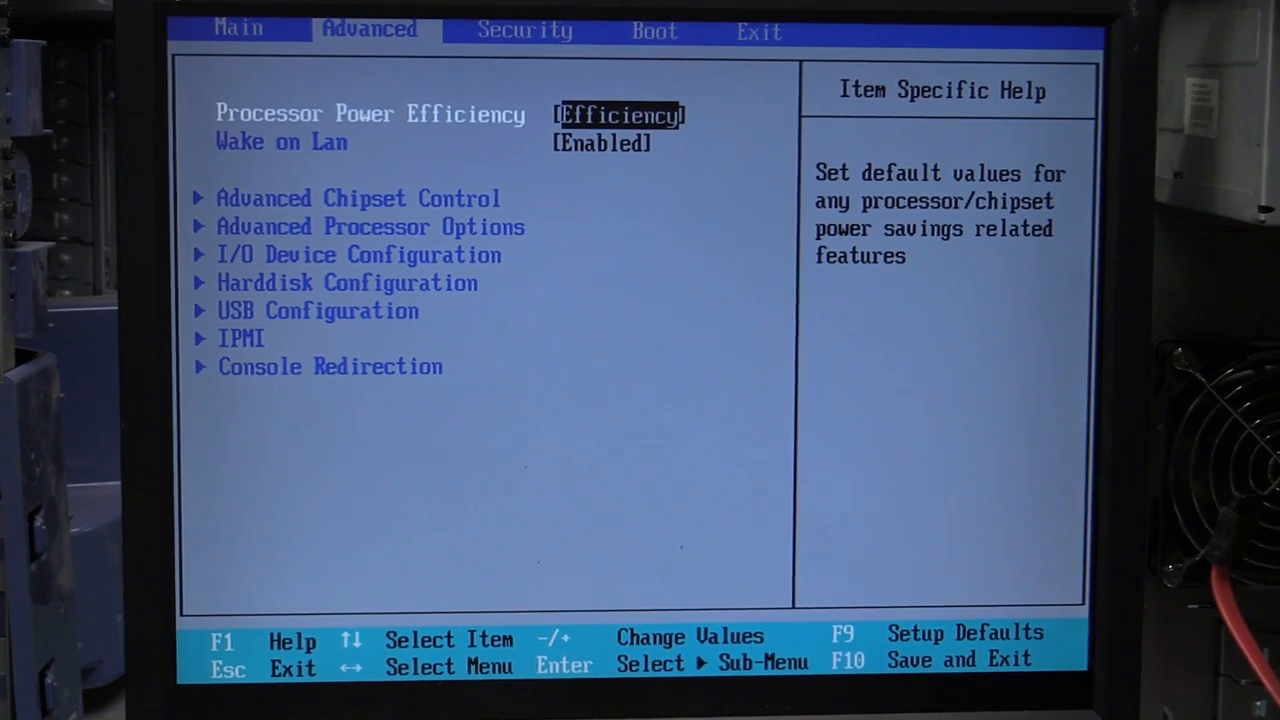
- Move to the Security tab showing admin password clear and boot password disabled
key("Right")
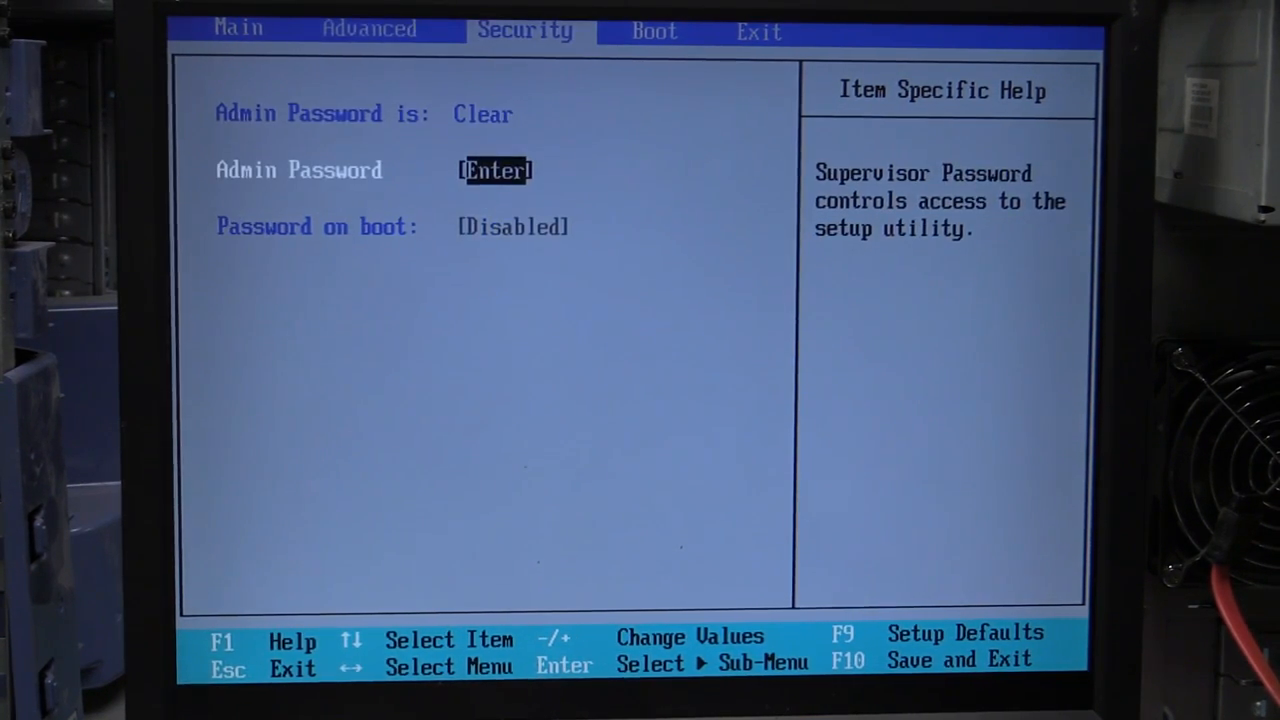
key("right")
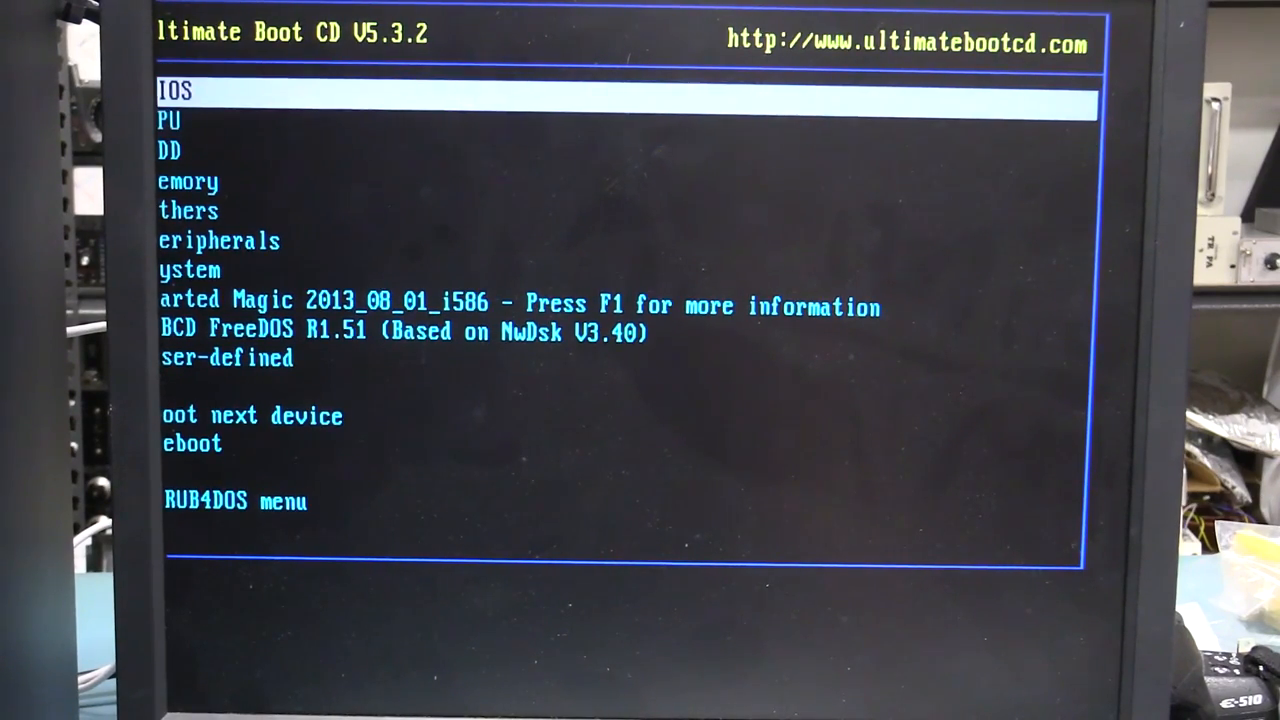
- Select CPU in the Ultimate Boot CD main menu and open its testing tools submenu
key("Down")
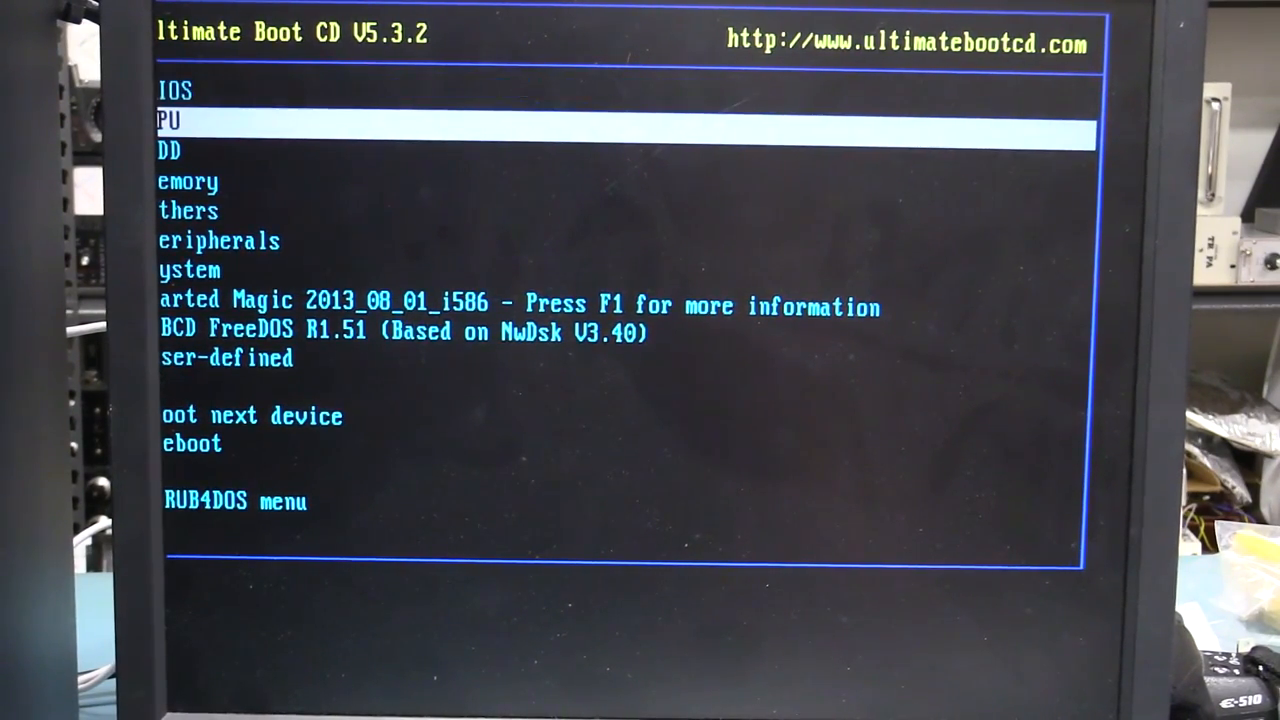
key("Return")
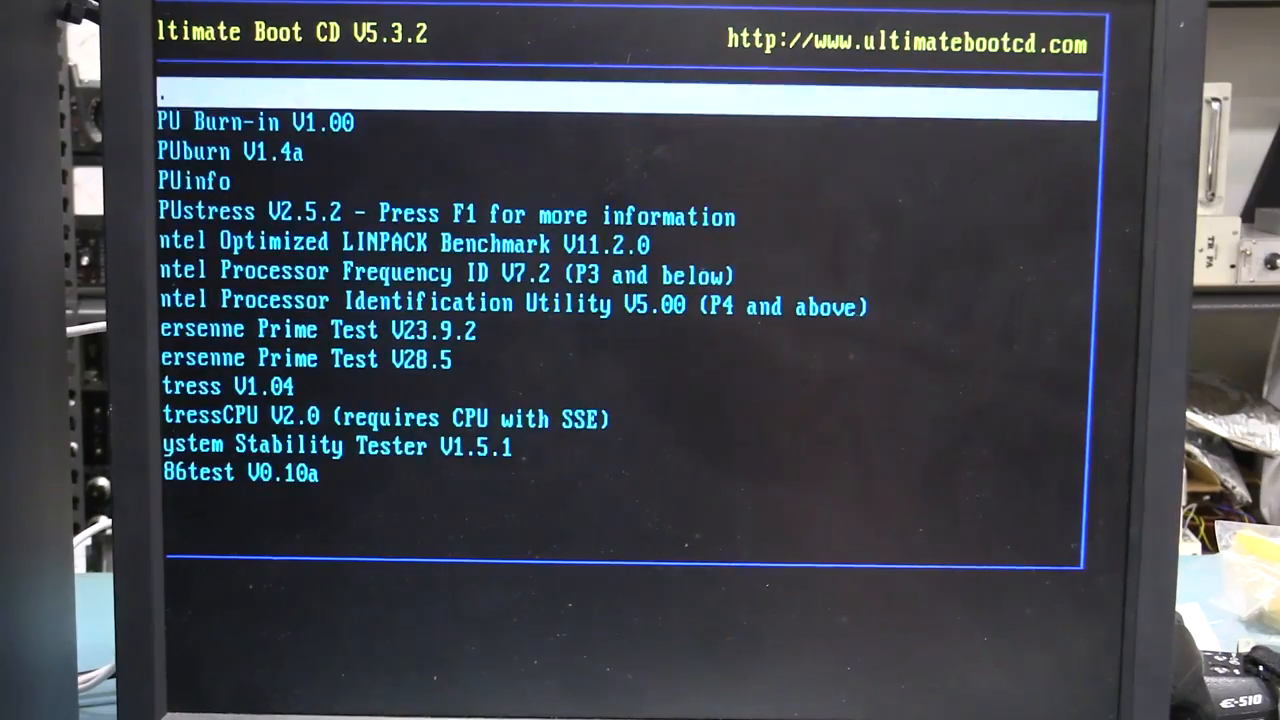